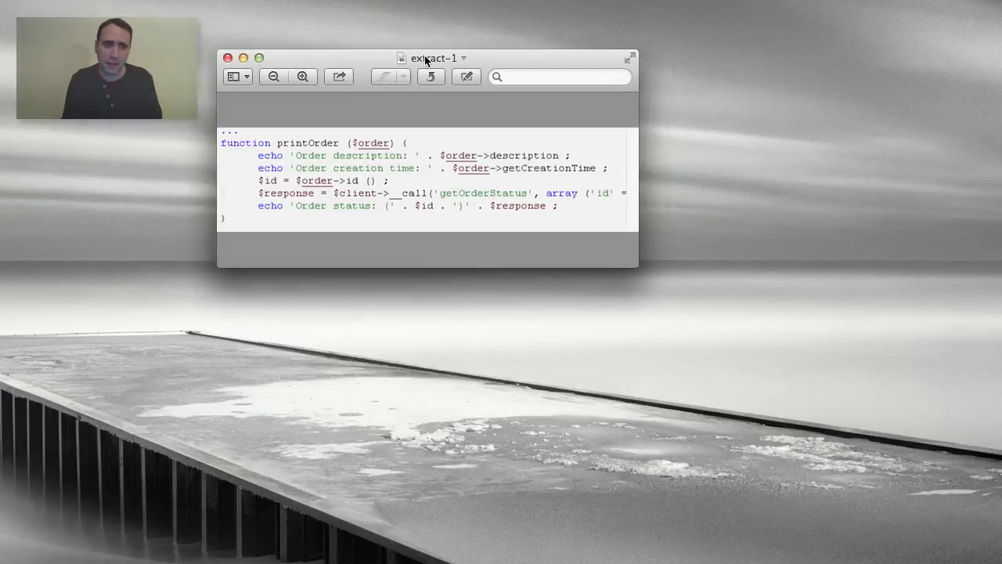
# Centre the extract-1 window showing the original printOrder function.
pyautogui.moveTo(428, 57); pyautogui.dragTo(531, 107)
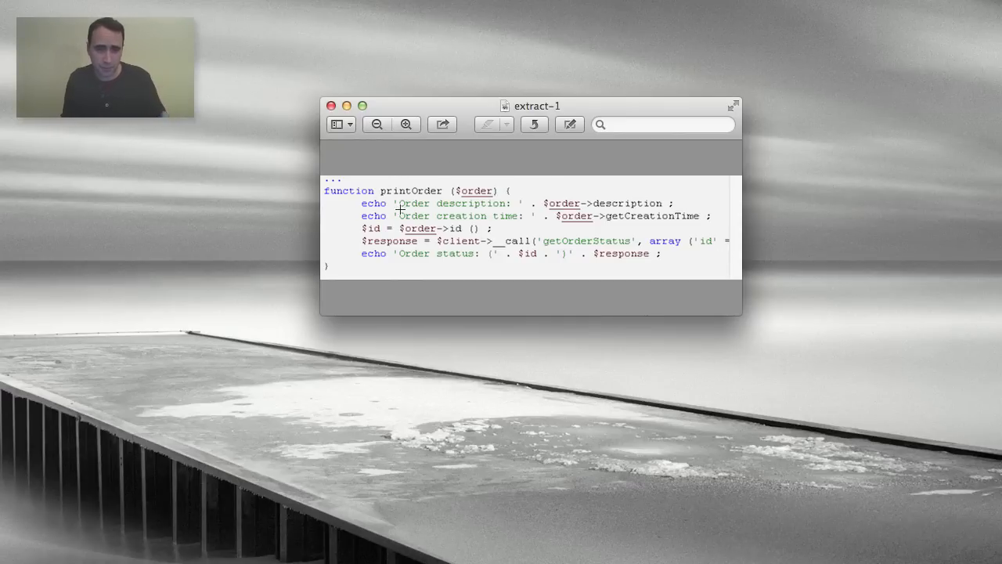
pyautogui.moveTo(646, 360)
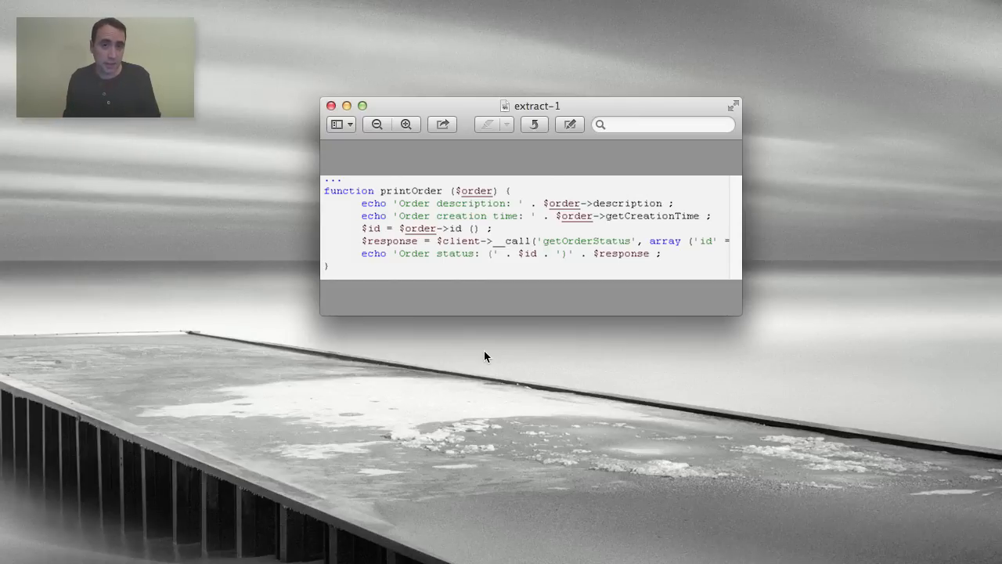
pyautogui.moveTo(489, 351)
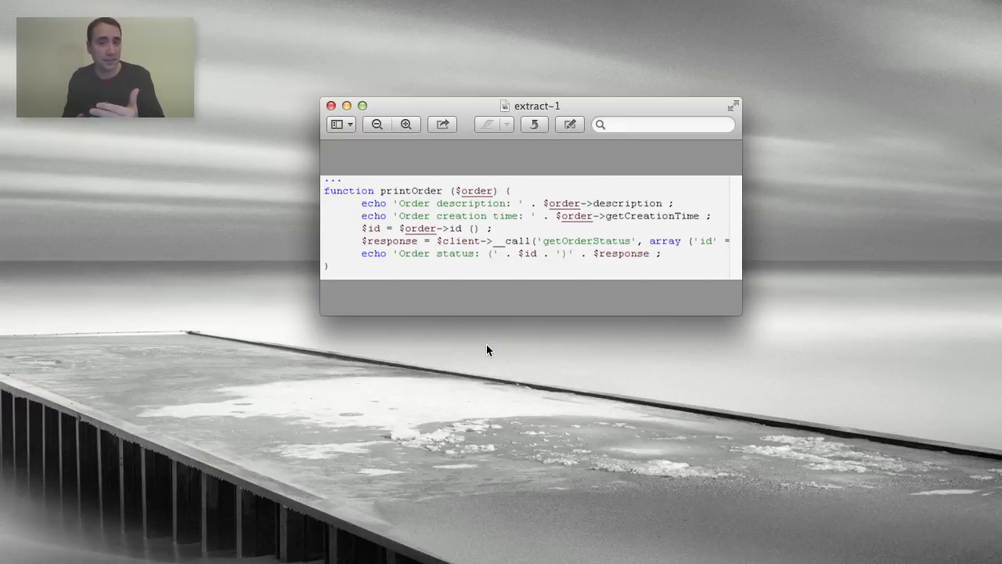
pyautogui.moveTo(511, 307)
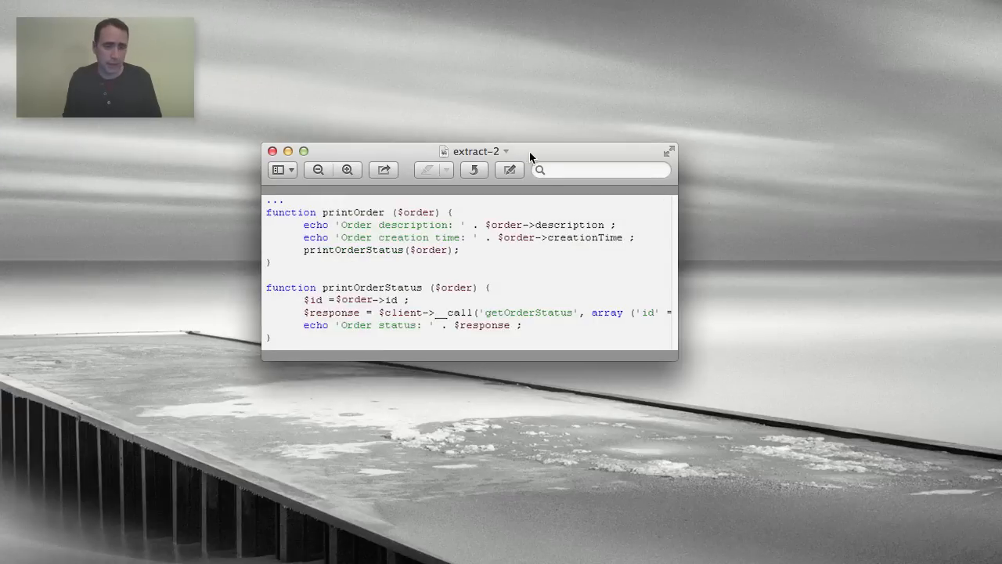
# Move extract-2 down and bring extract-1 back on screen above it.
pyautogui.moveTo(476, 150); pyautogui.dragTo(536, 134)
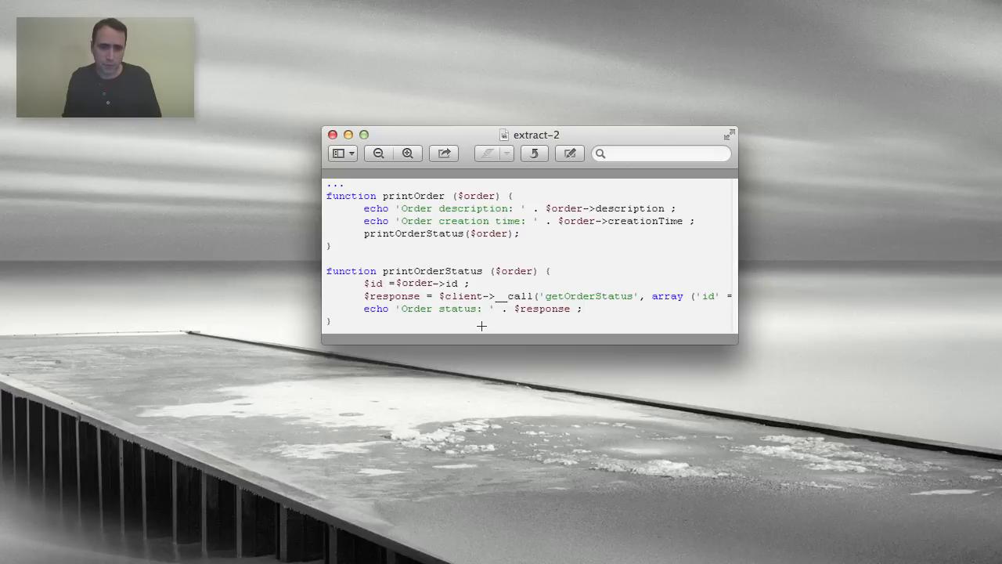
pyautogui.moveTo(473, 368)
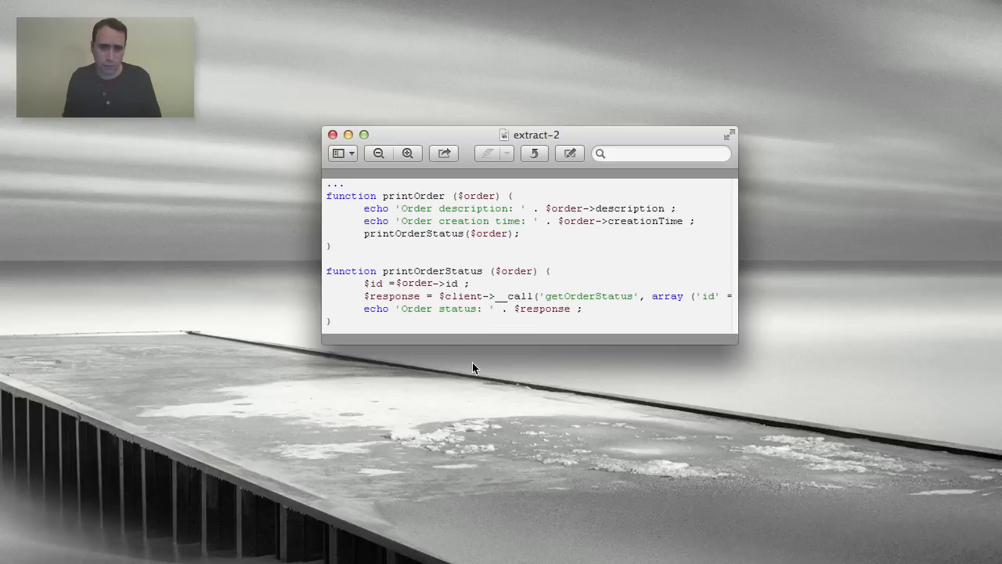
pyautogui.click(367, 282)
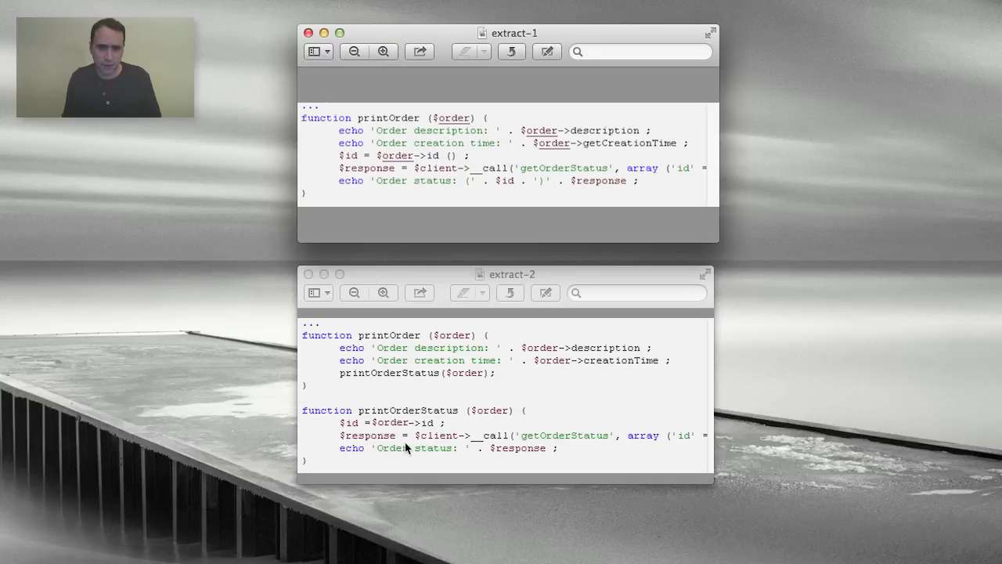
pyautogui.moveTo(507, 269)
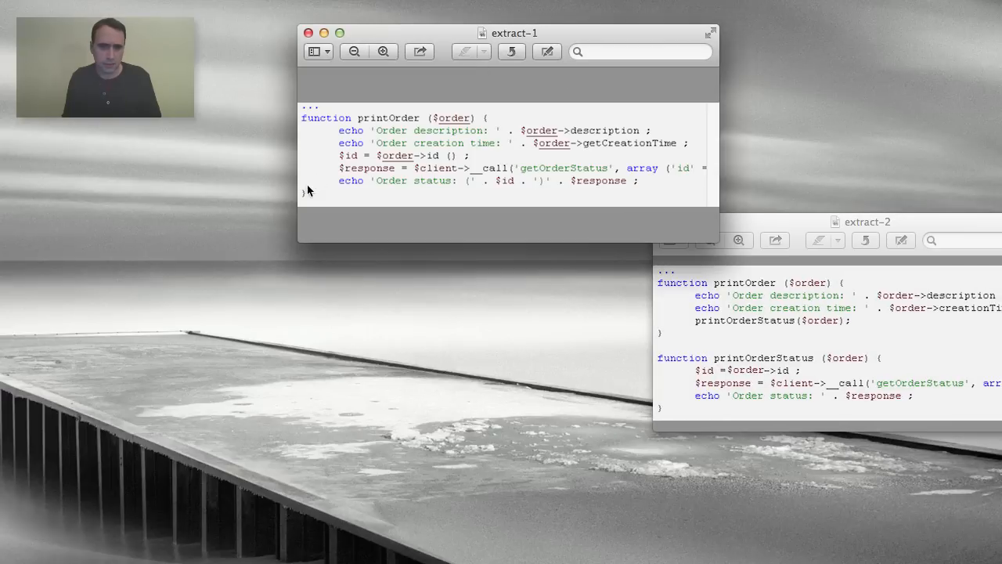
# Place extract-1 left of extract-2 so the two printOrder versions sit side by side.
pyautogui.moveTo(514, 33); pyautogui.dragTo(285, 166)
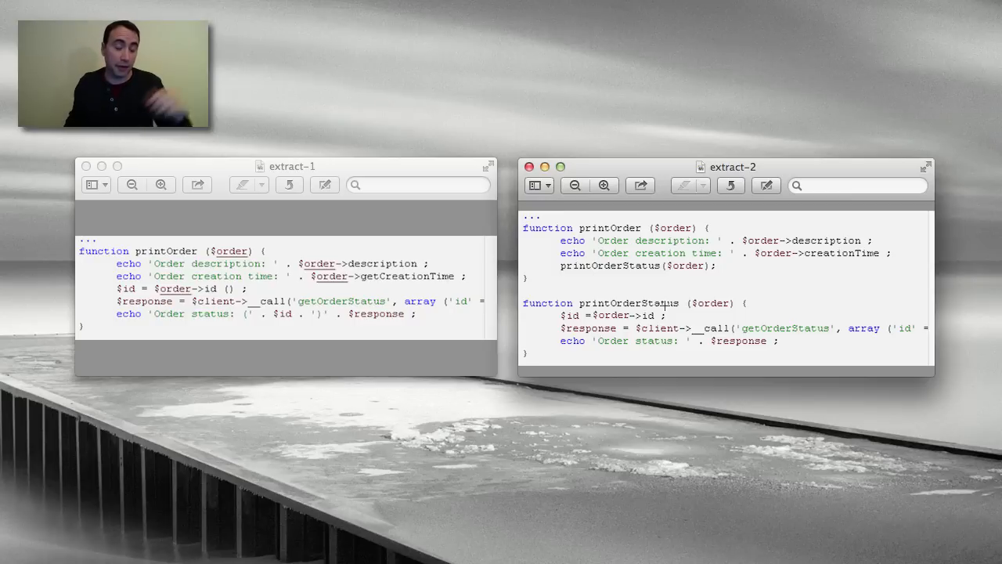
pyautogui.moveTo(196, 328)
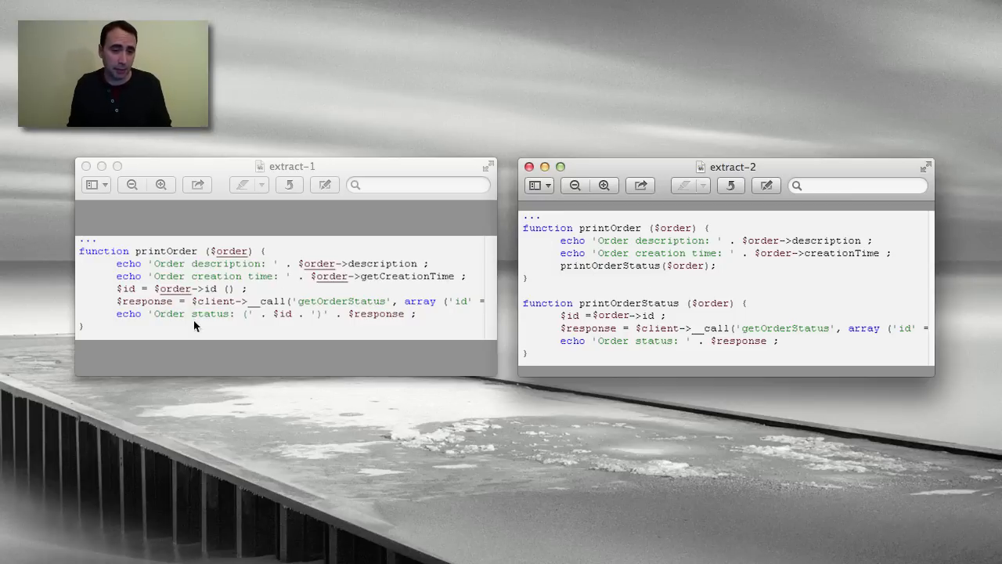
pyautogui.moveTo(416, 389)
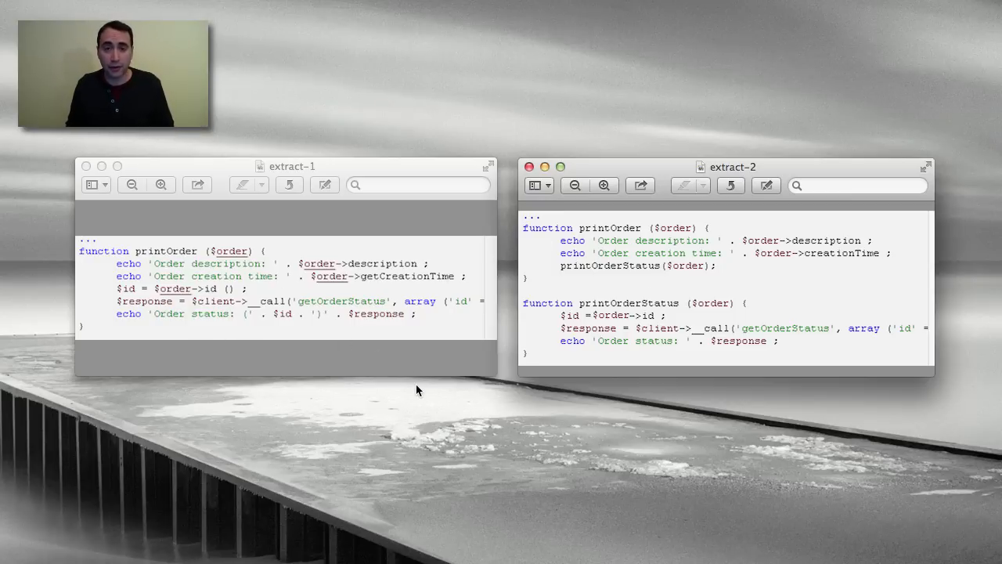